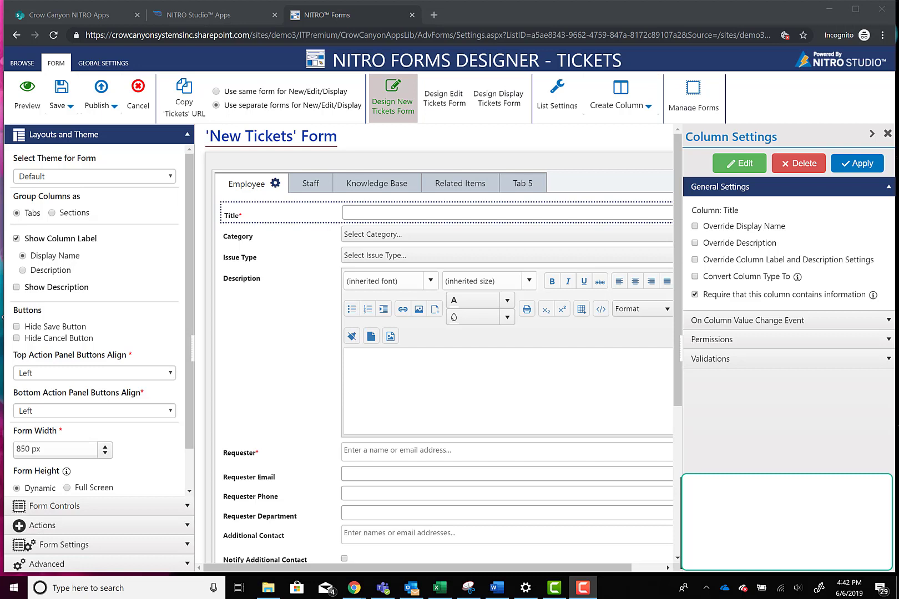
mouse_move(442, 357)
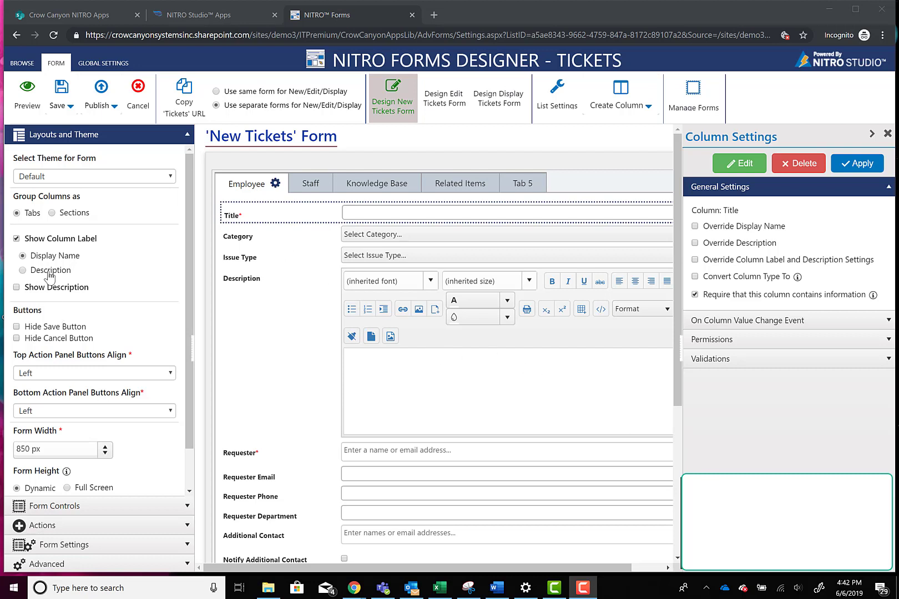
- Enable Show Description in Layouts and Theme with descriptions shown as pop-ups beside labels
left_click(22, 269)
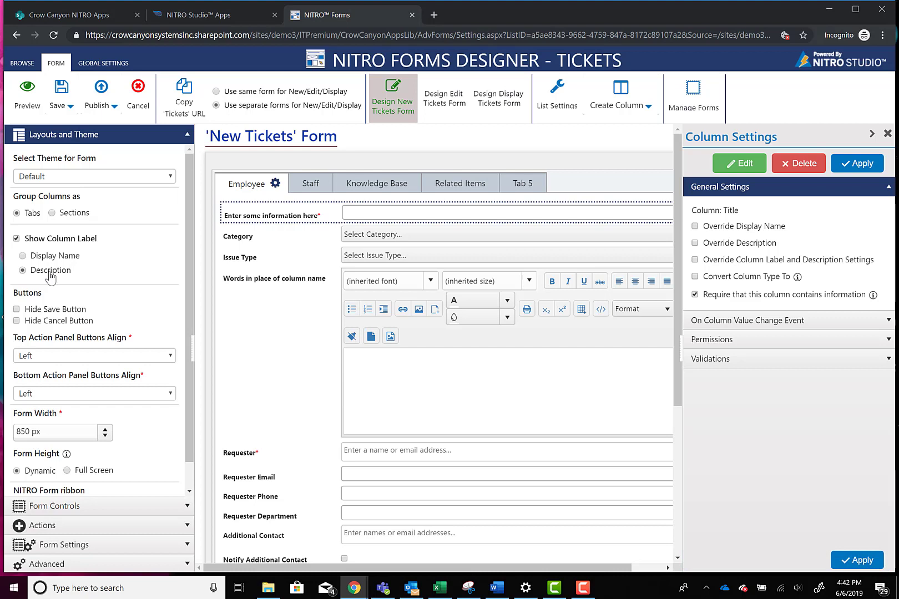
mouse_move(266, 197)
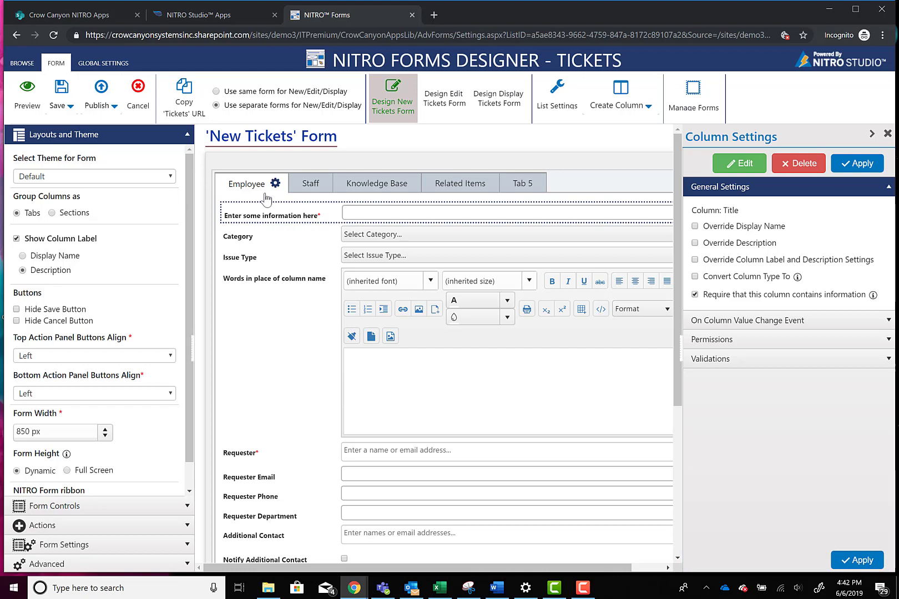
mouse_move(255, 283)
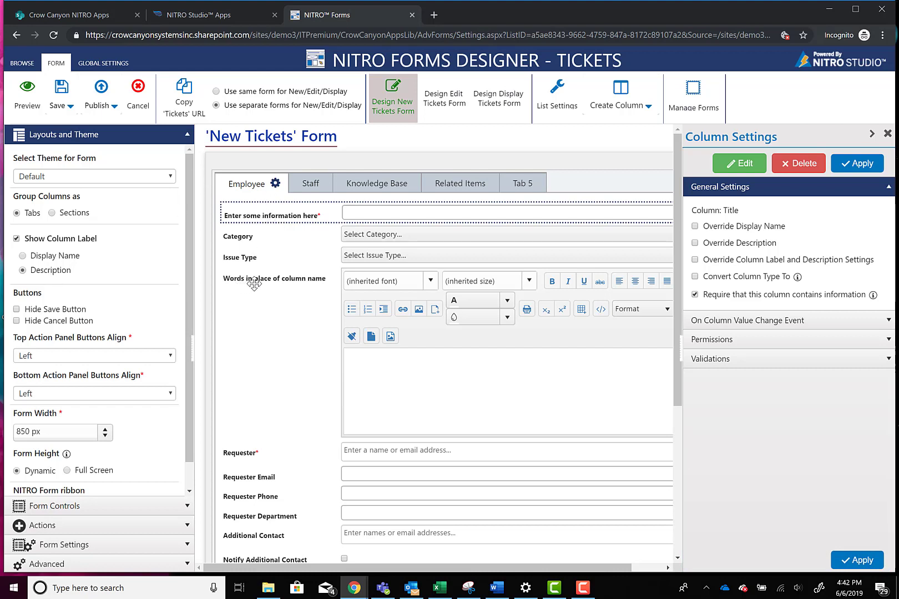
mouse_move(274, 285)
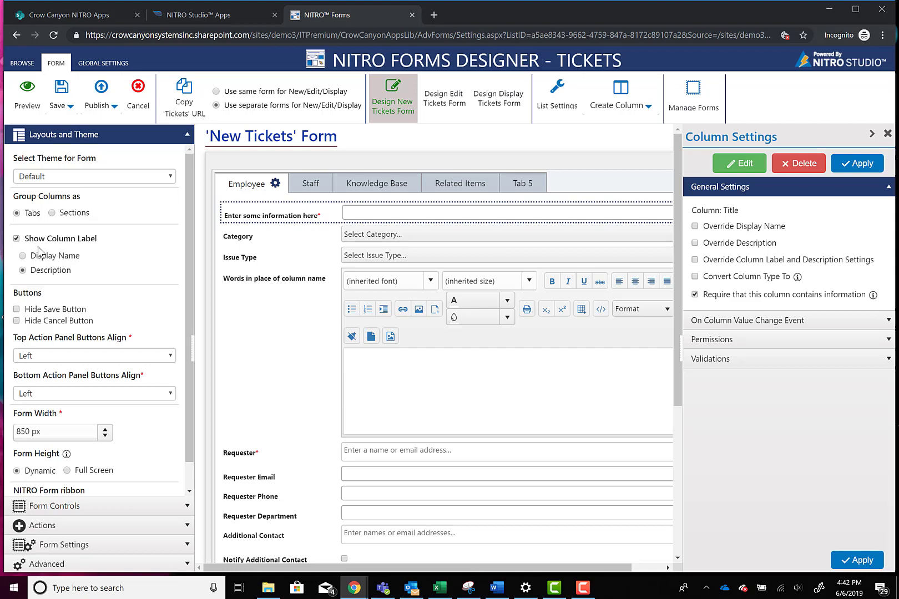
left_click(22, 255)
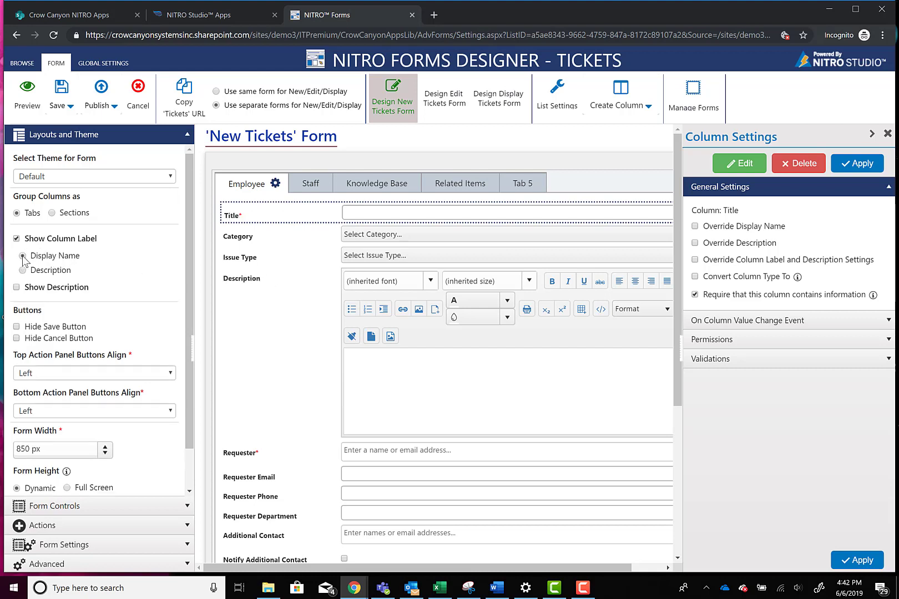
left_click(17, 287)
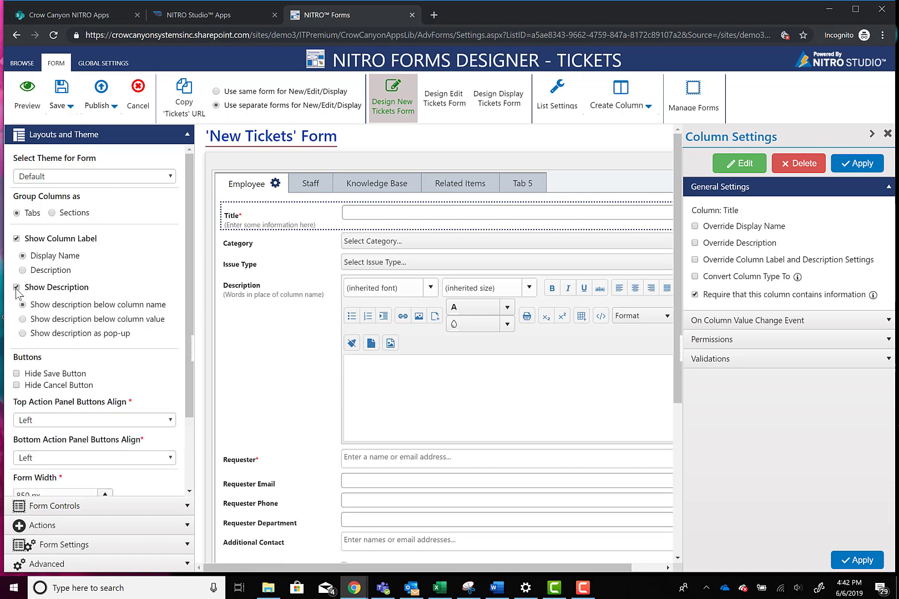
left_click(23, 304)
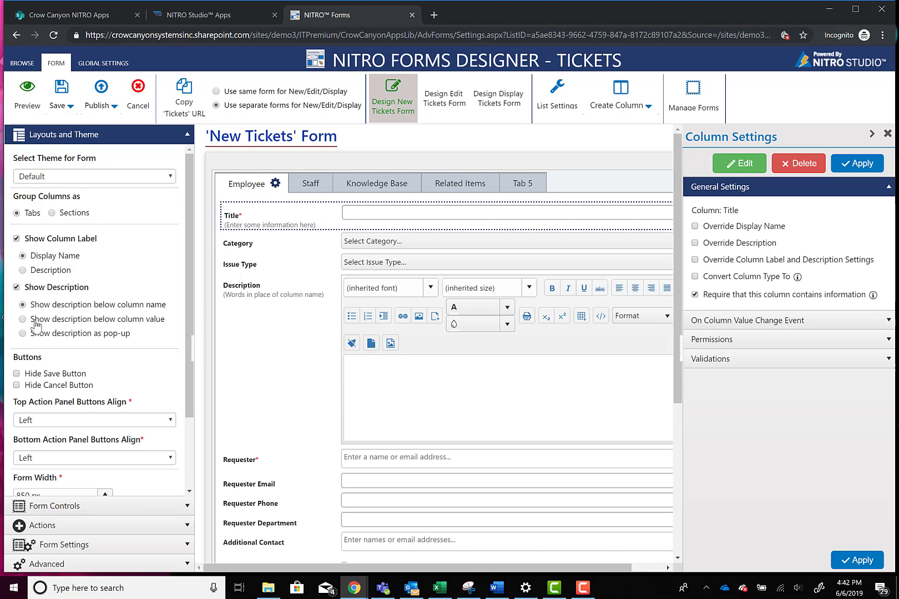
left_click(22, 334)
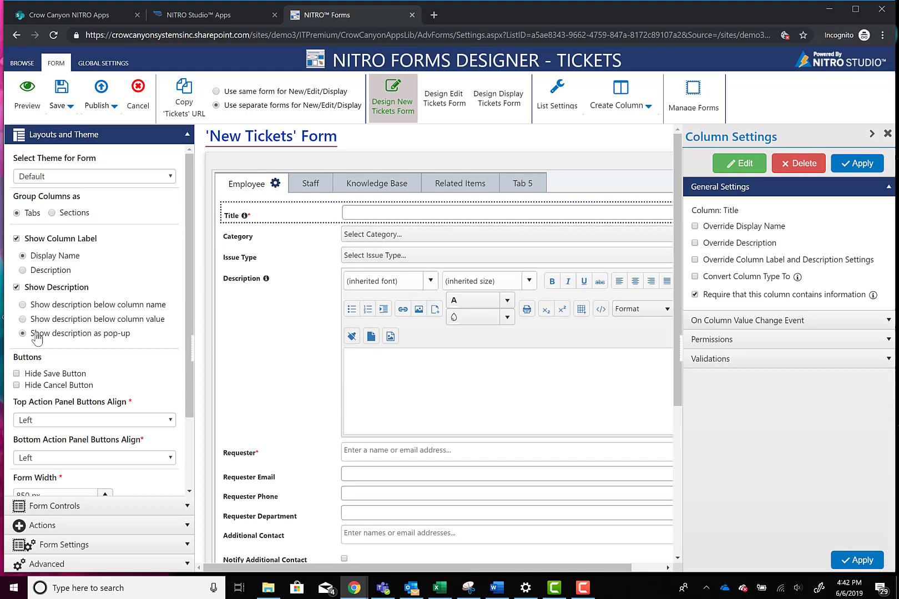
mouse_move(245, 216)
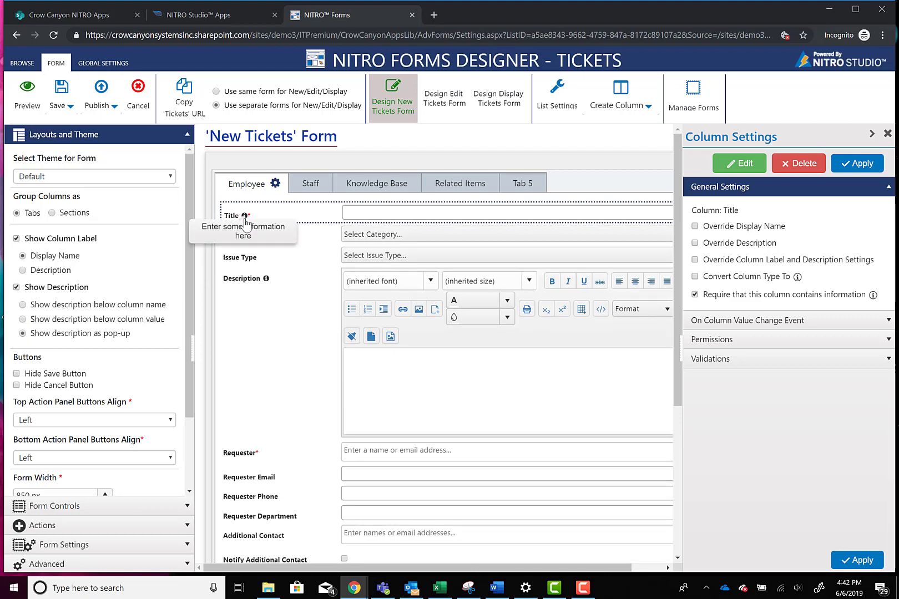
mouse_move(266, 279)
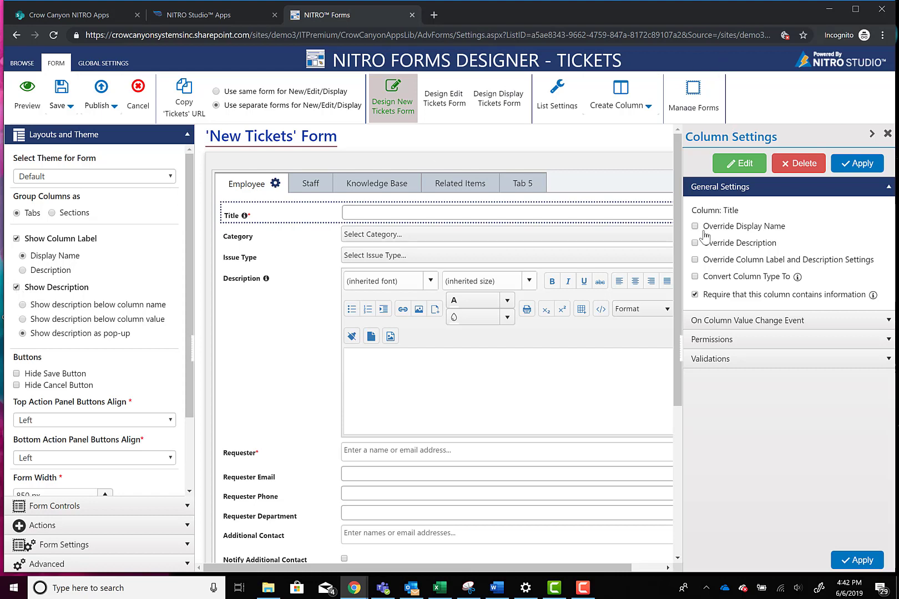
- Override Title's display name to 'Short Description', apply it, and enable Override Description
left_click(696, 227)
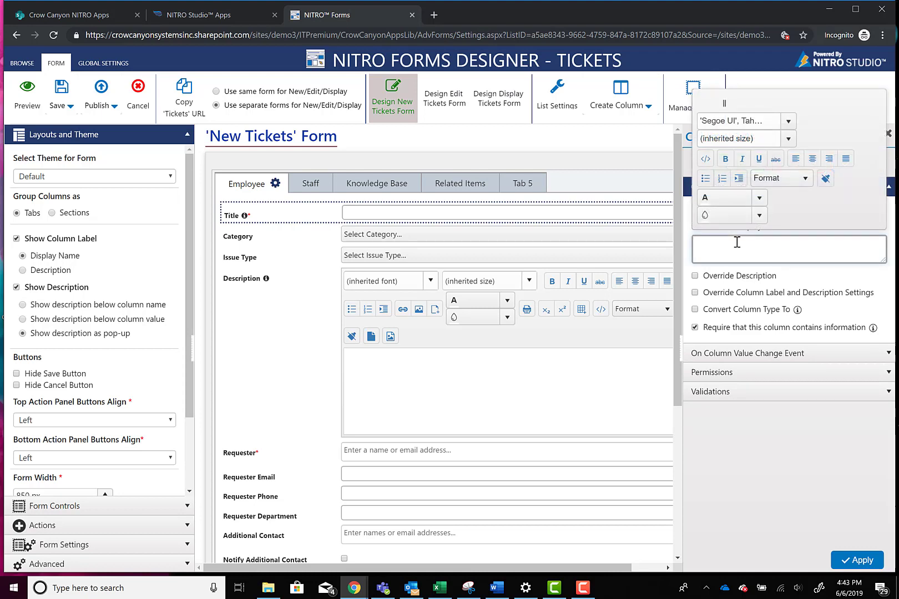
type("Short")
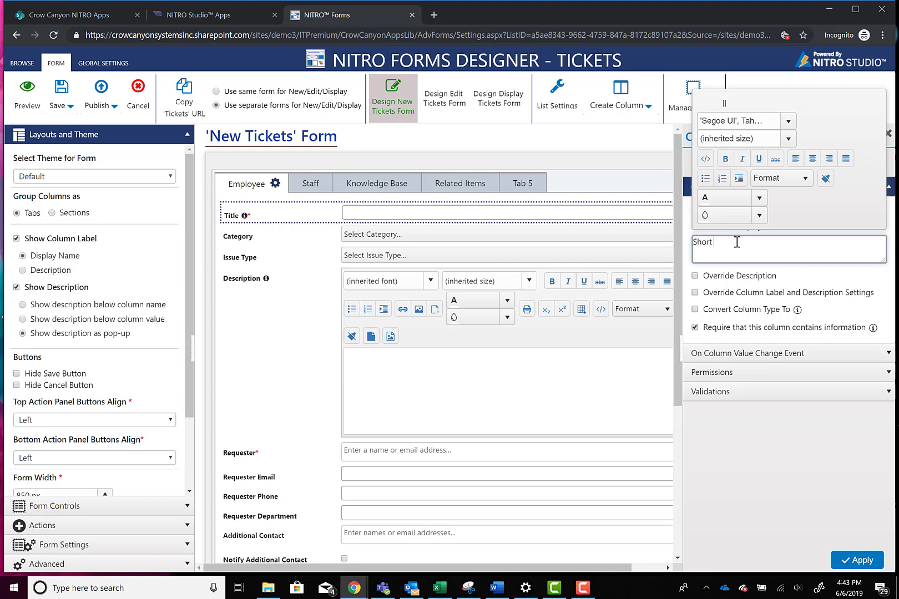
type("Description")
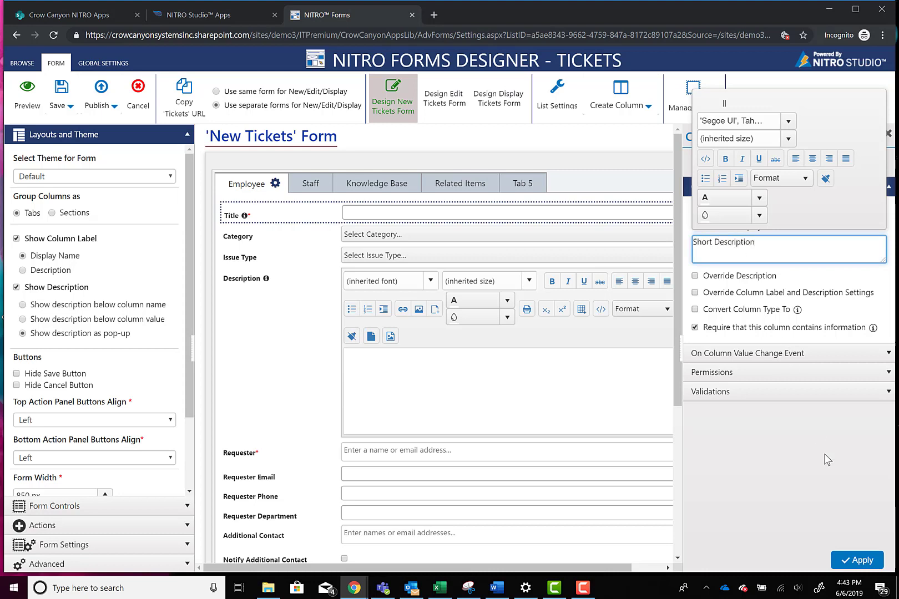
left_click(856, 560)
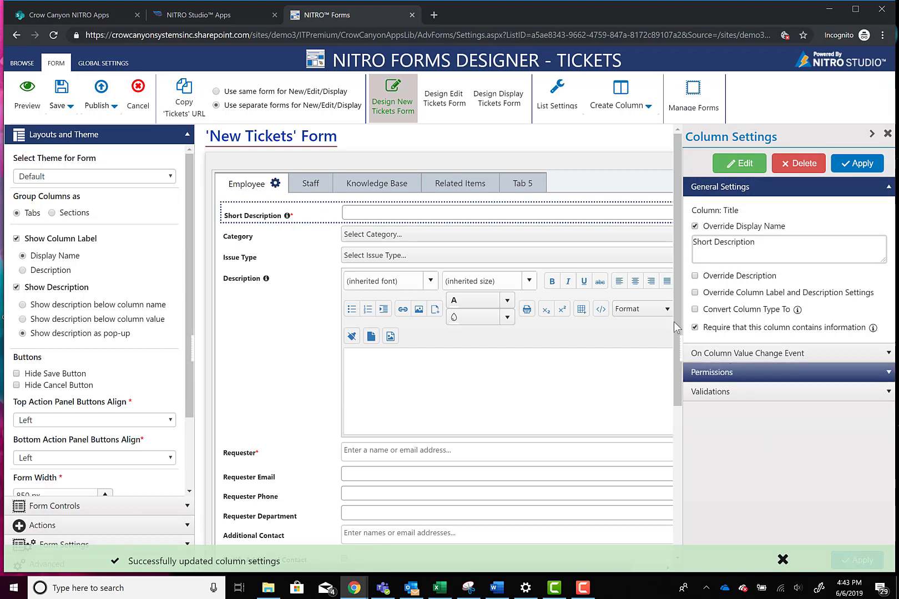
left_click(695, 276)
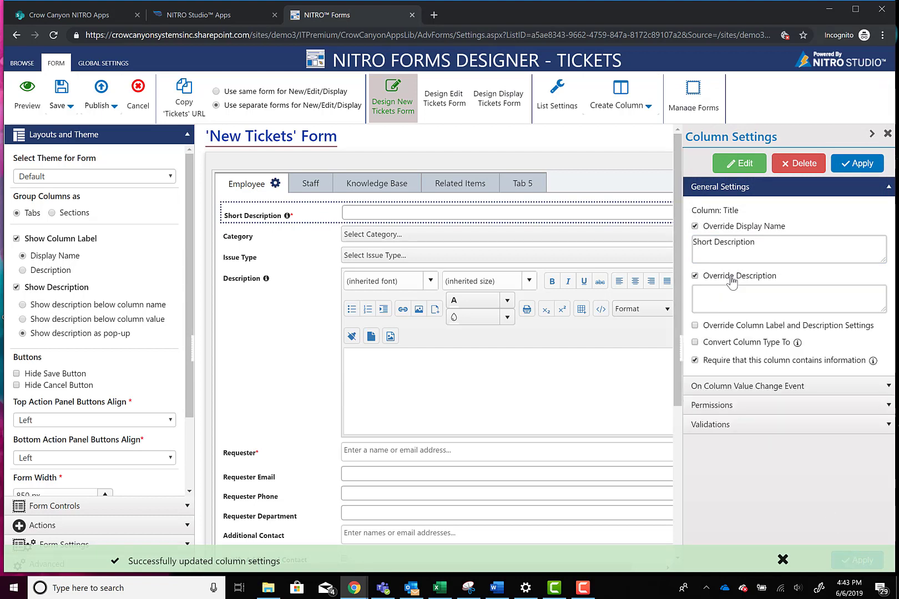
mouse_move(117, 310)
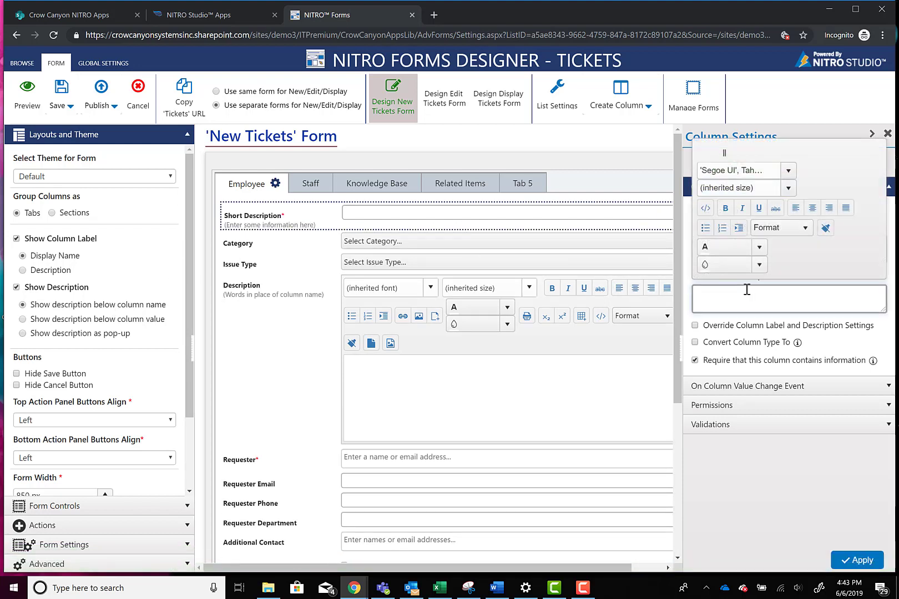
- Set the override description to 'New information here' and apply it
type("New")
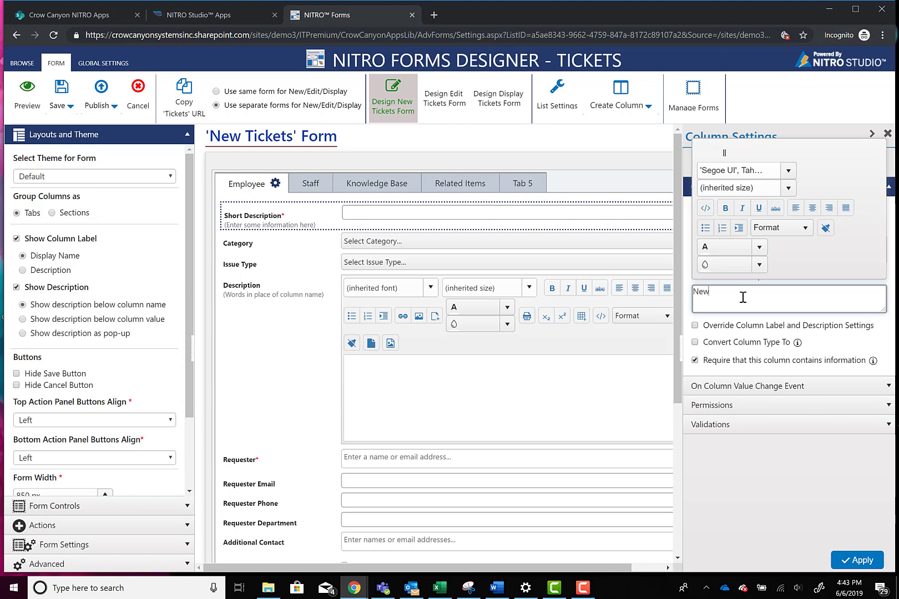
type("information here")
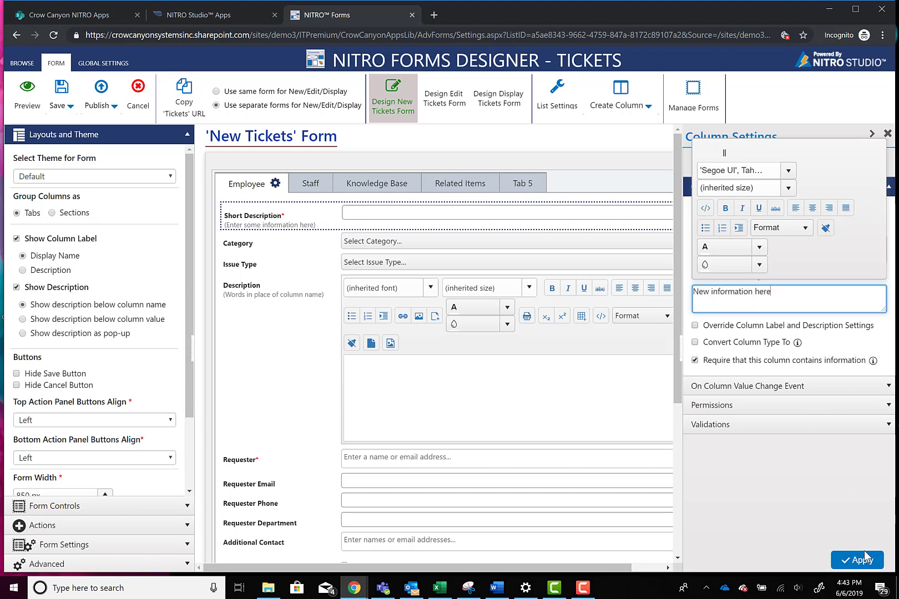
left_click(857, 559)
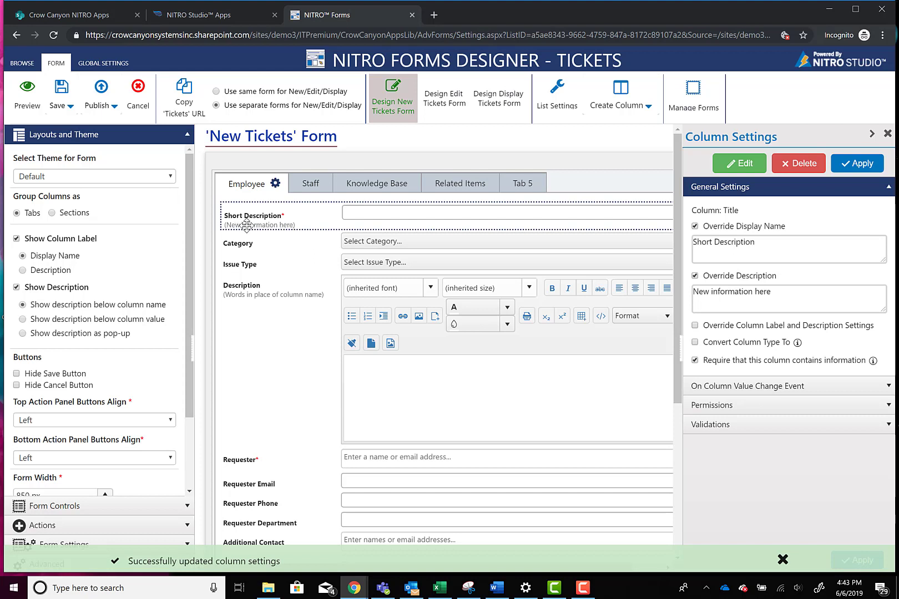
mouse_move(790, 235)
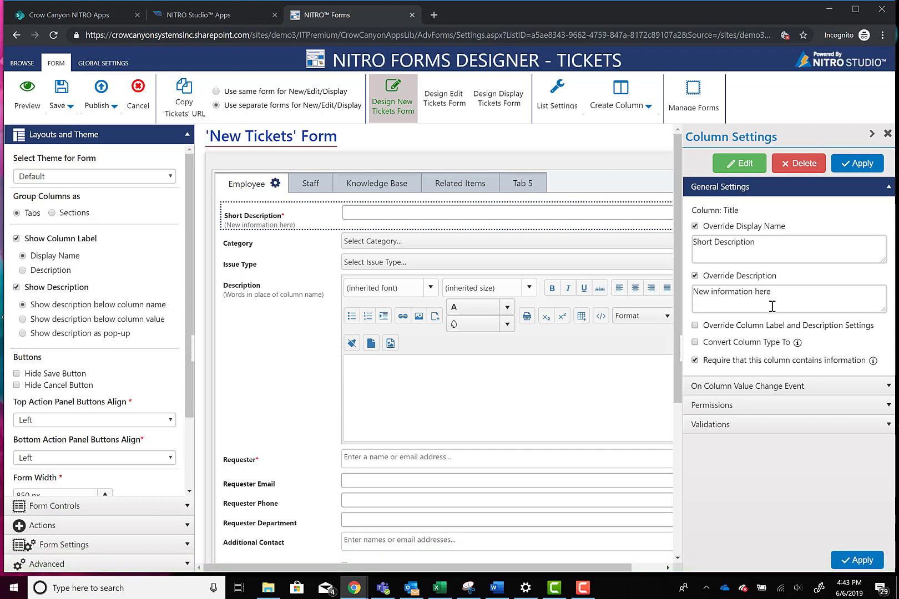
right_click(742, 330)
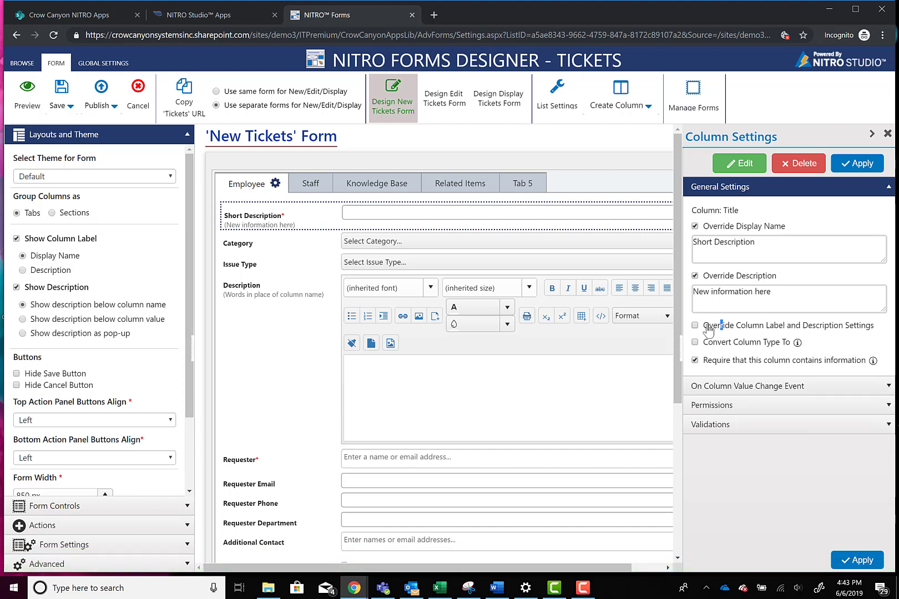
- Enable Override Column Label and Description Settings for the Title column
left_click(695, 326)
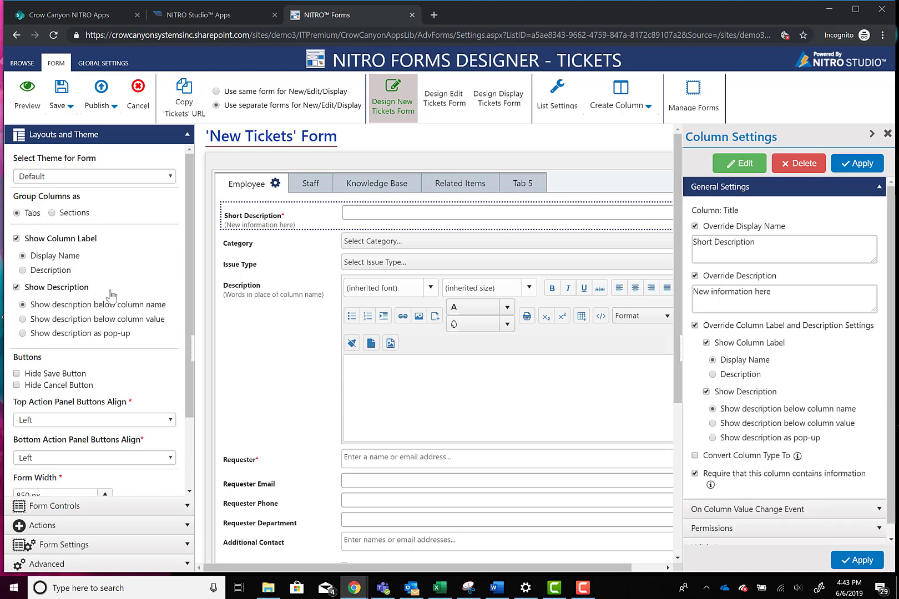
mouse_move(797, 375)
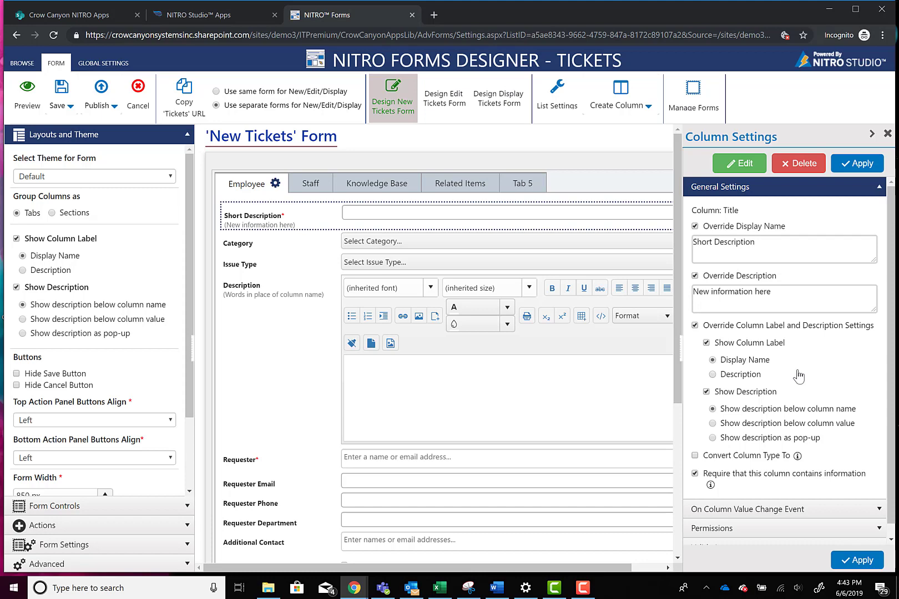
mouse_move(767, 382)
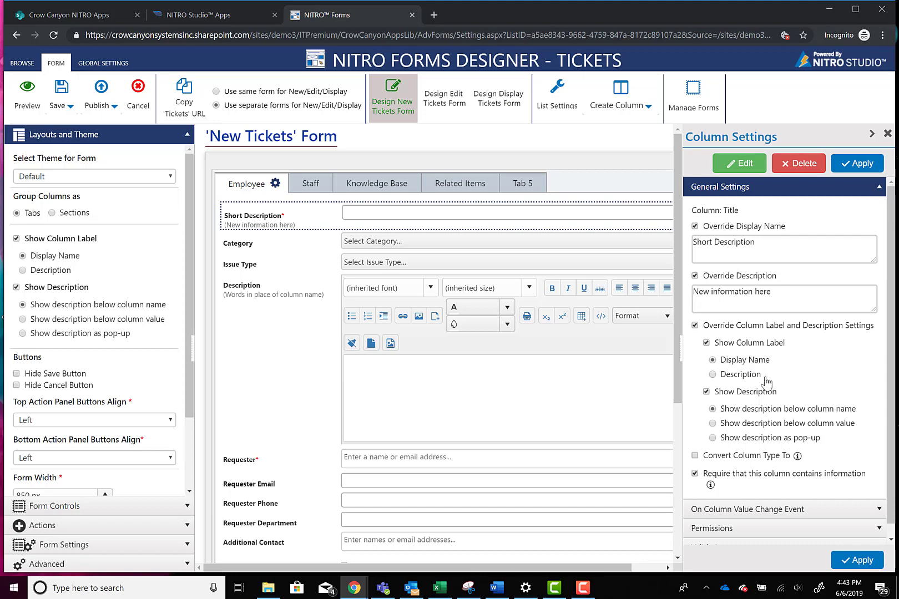